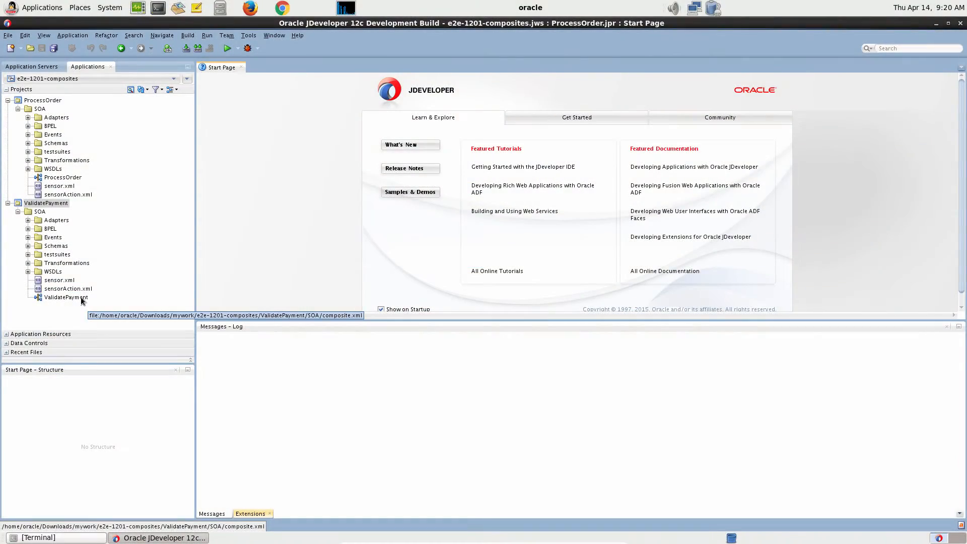
- Give validatePaymentProcess a bpel.config.transaction property with value notSupported
double_click(67, 297)
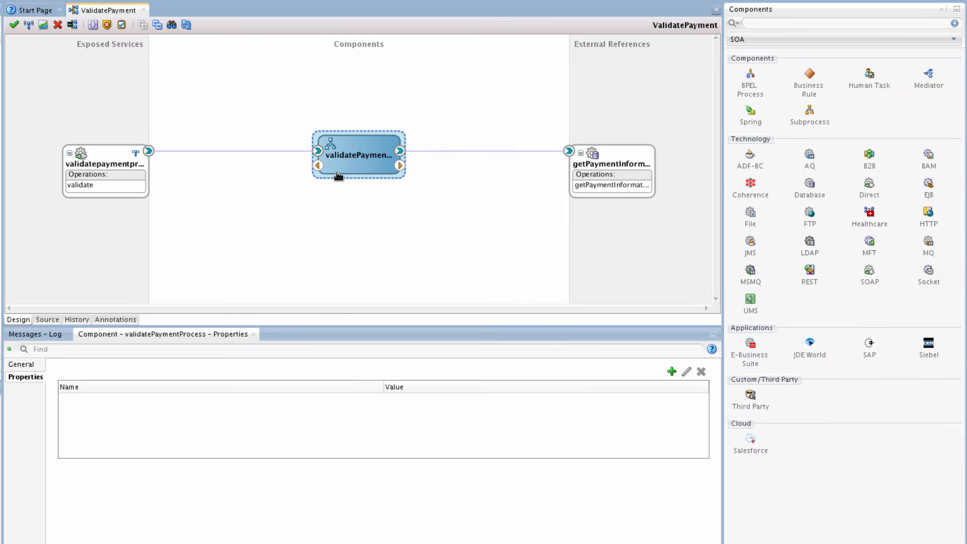
click(672, 372)
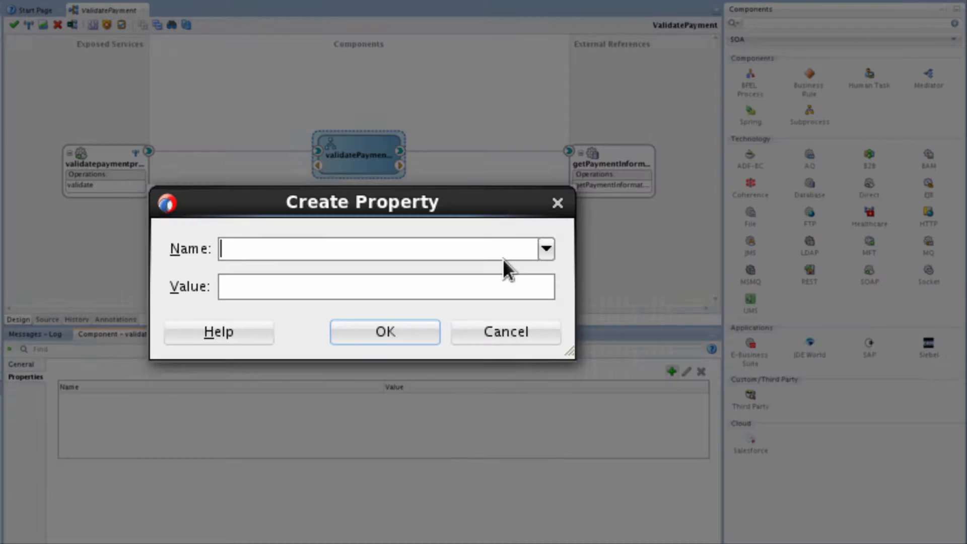
text(bpel.config.transaction)
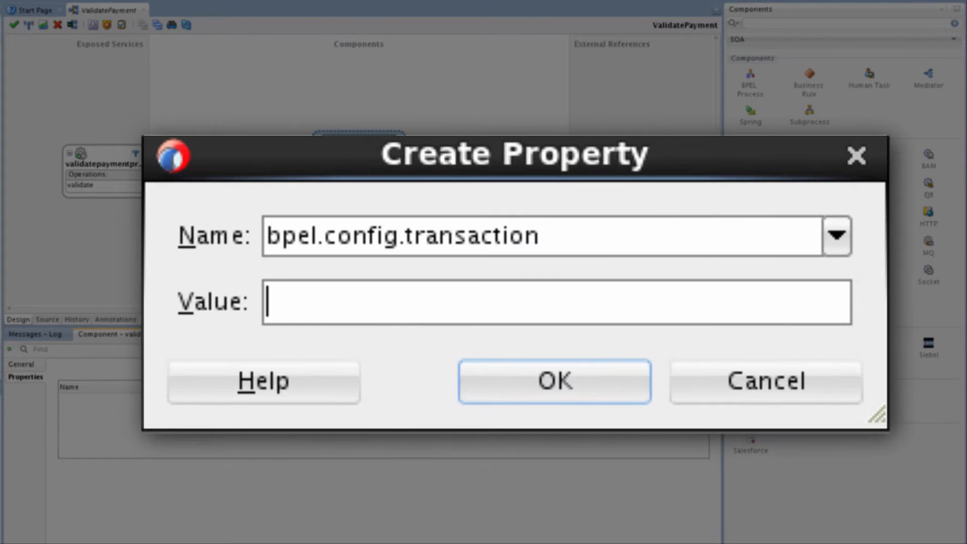
text(notSuppo)
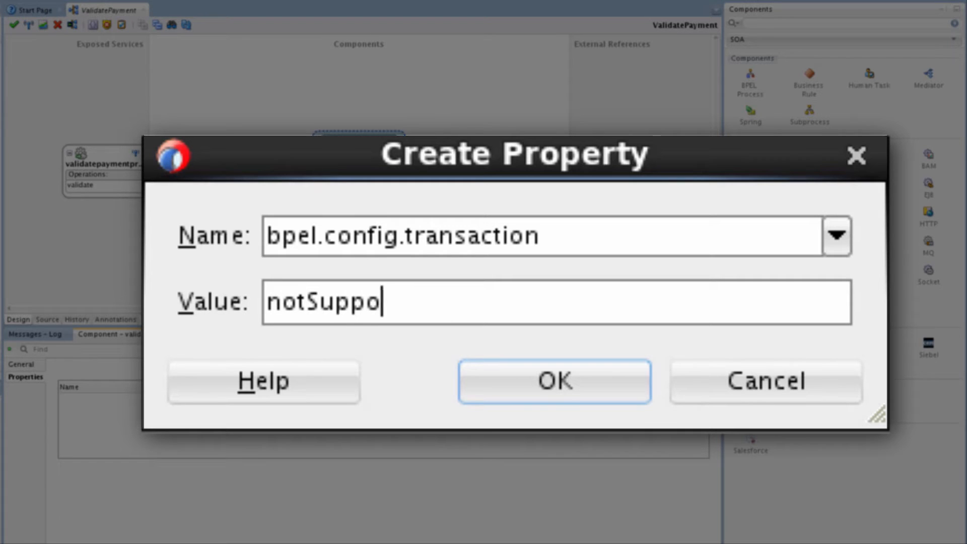
click(554, 381)
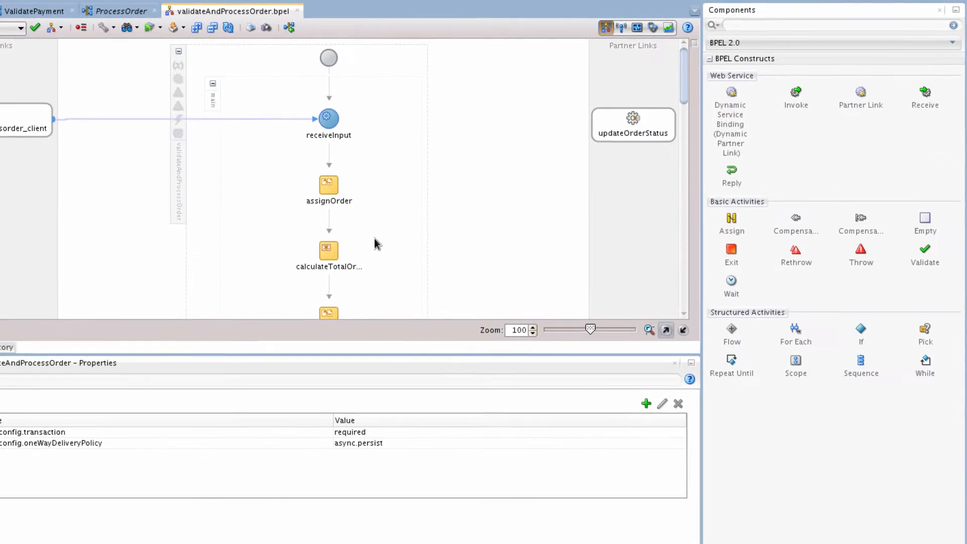
- Find Dehydrate in the Components palette and drop it after WriteOrderToDB
scroll(down, 3)
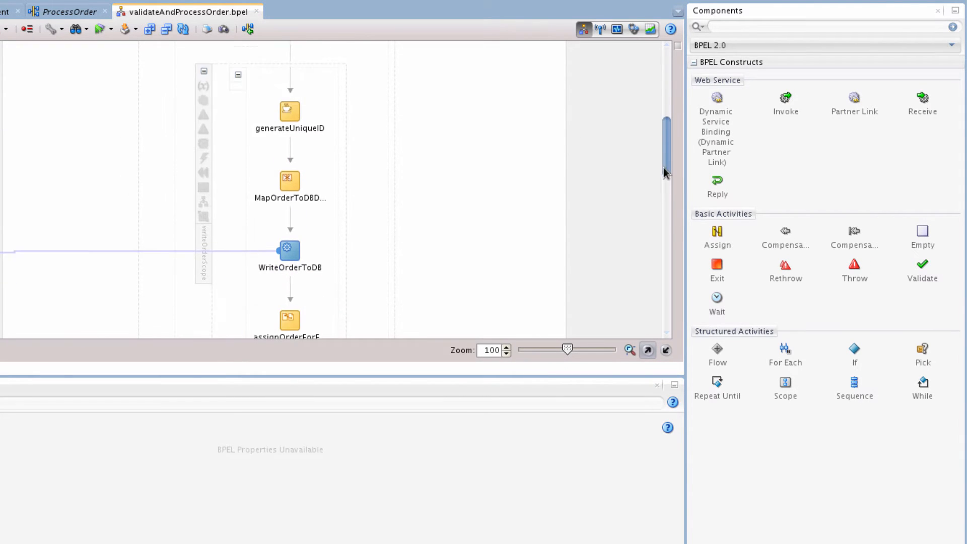
text(dehydrate)
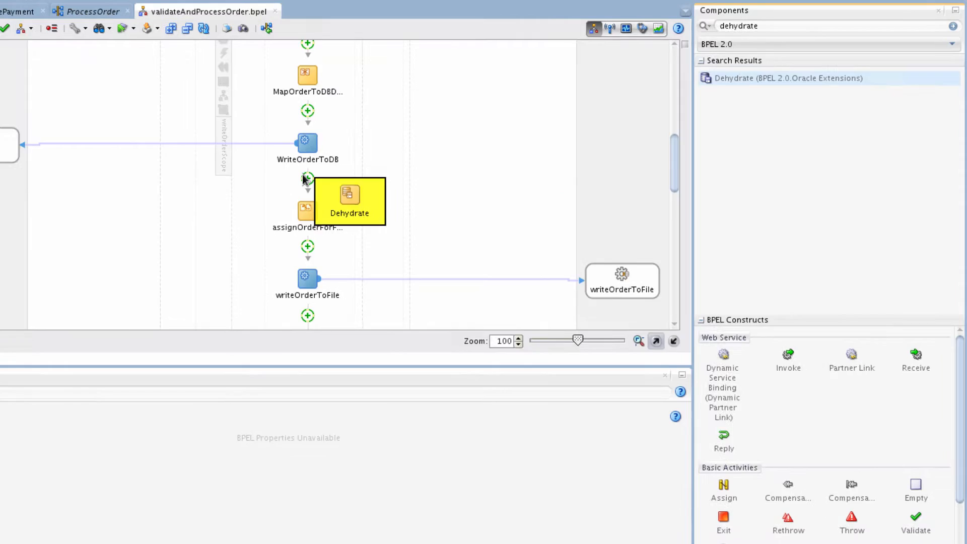
click(108, 11)
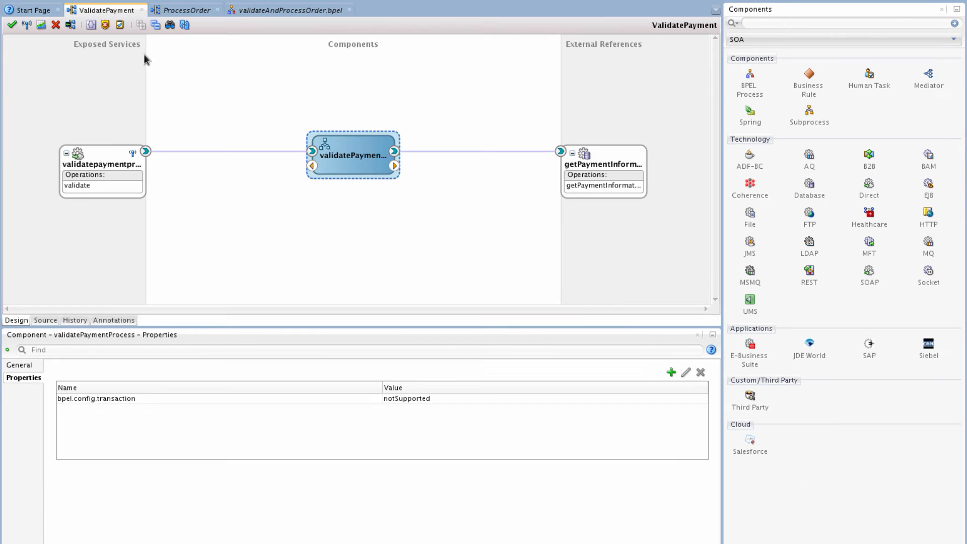
mouse_move(645, 383)
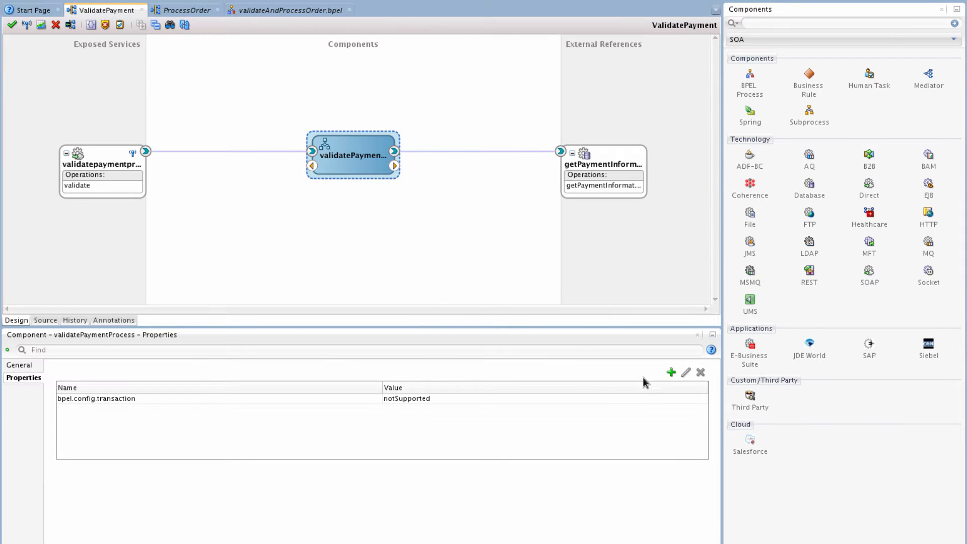
- Add bpel.config.completionPersistPolicy with value faulted to validatePaymentProcess
click(671, 372)
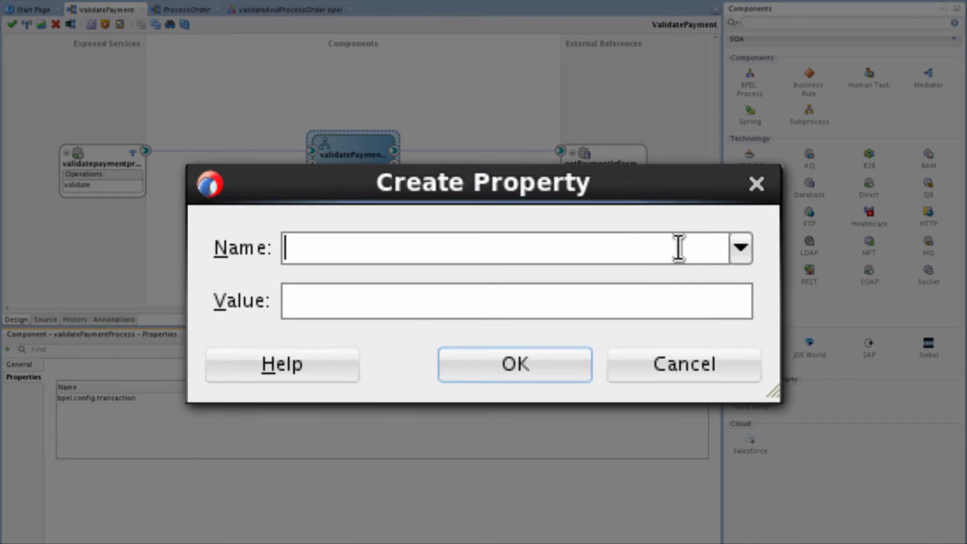
text(bpel.config.completionPersistPolicy)
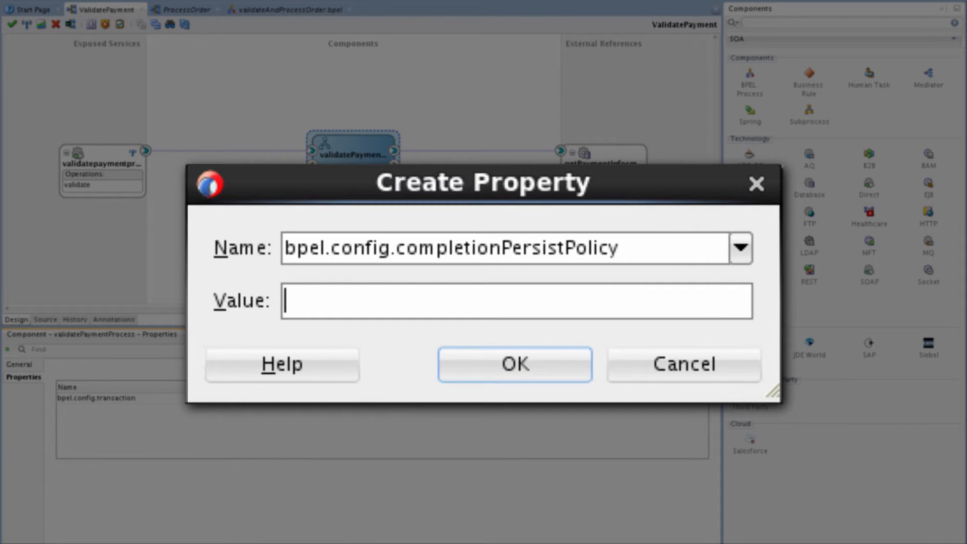
text(faul)
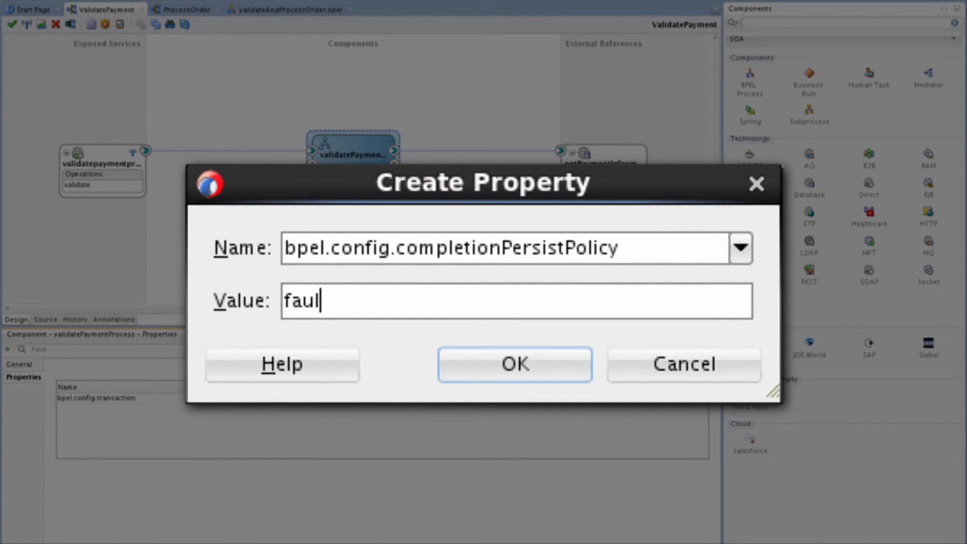
text(ted)
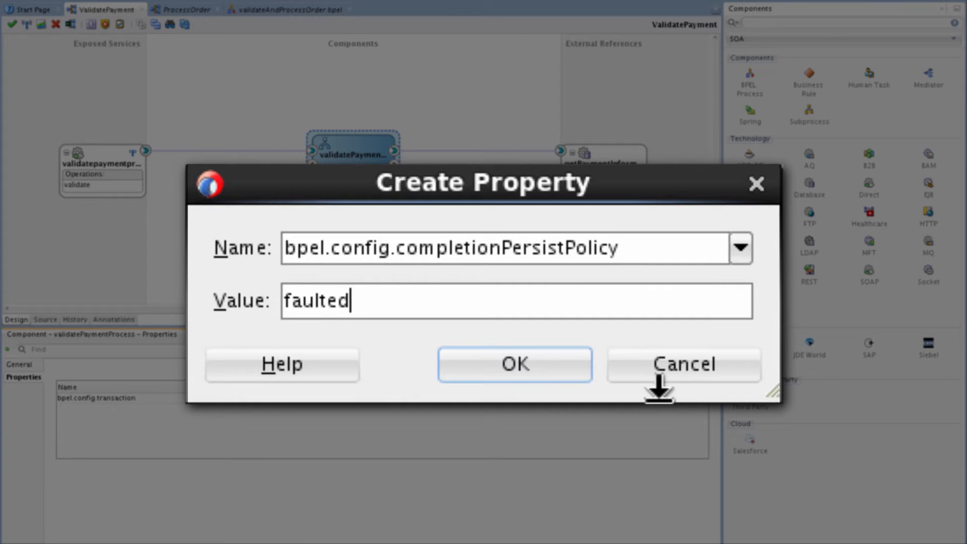
click(515, 363)
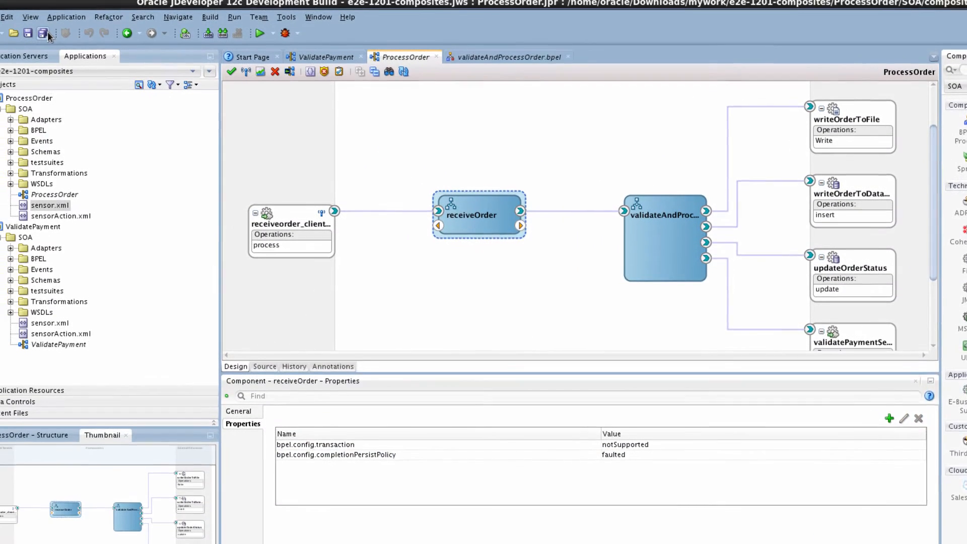
- Deploy the ValidatePayment project, choosing Generate SAR File in the wizard
right_click(58, 232)
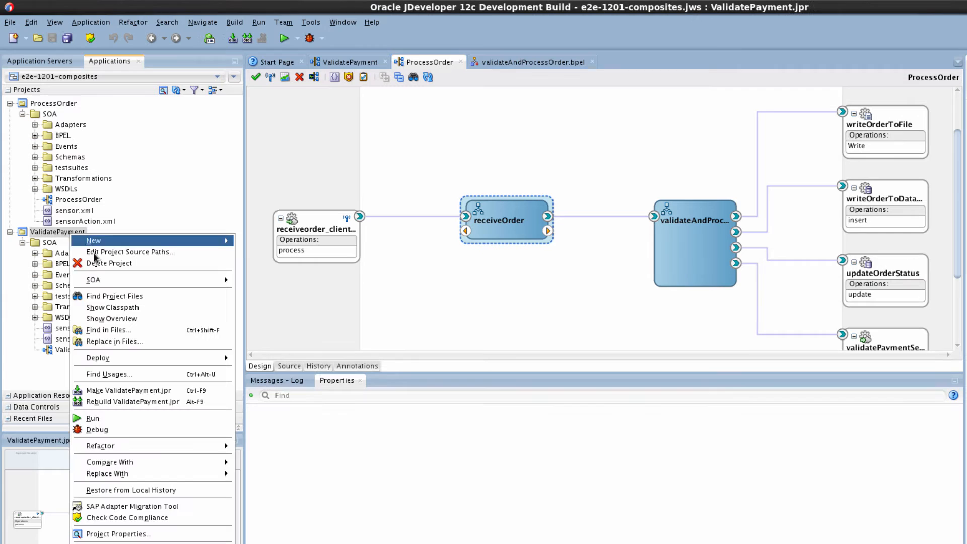
click(97, 358)
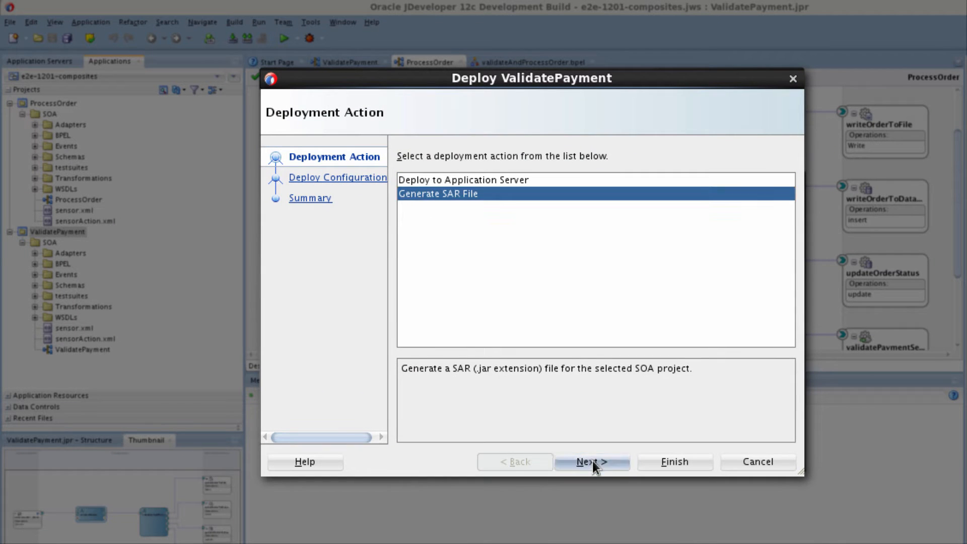
click(592, 461)
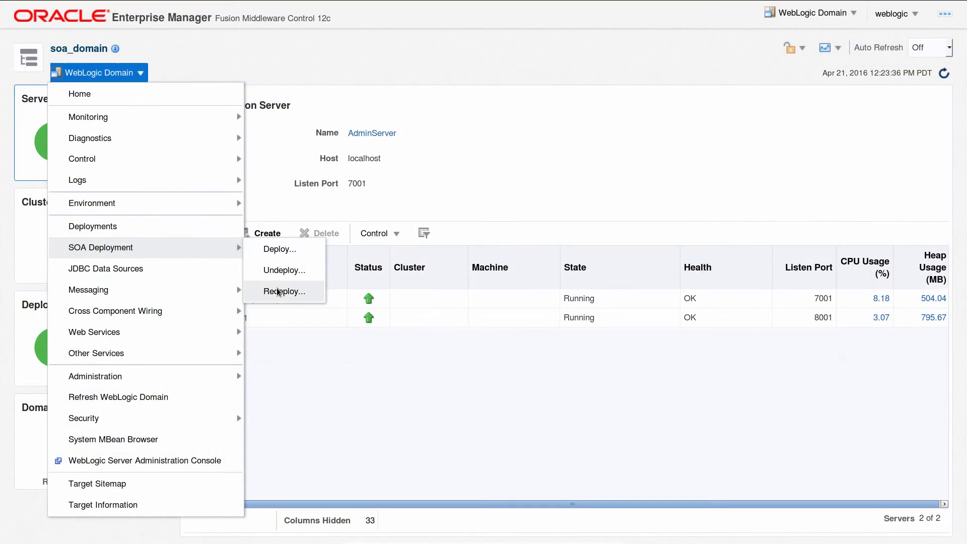
- Redeploy the ProcessOrder composite to soa_server1 and go to soa-infra Common Properties
click(285, 291)
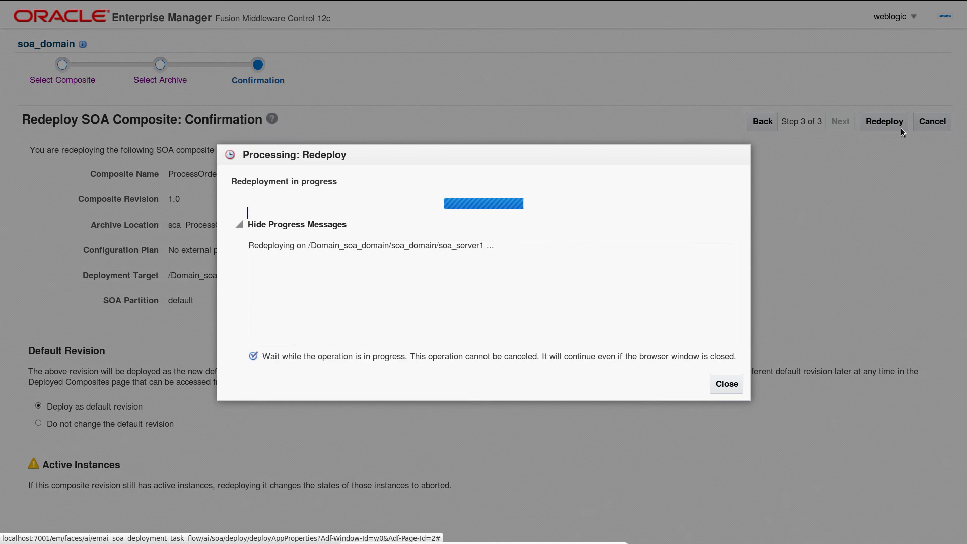
click(726, 384)
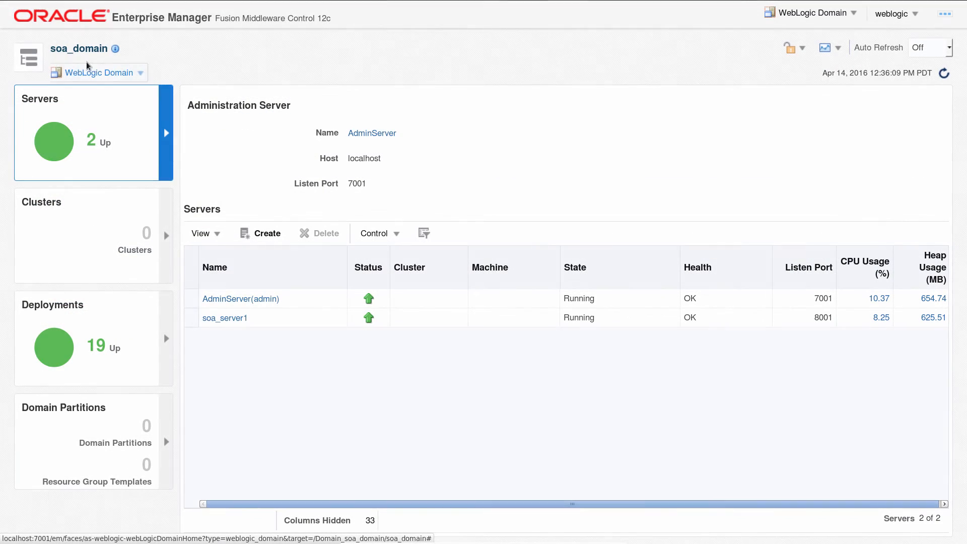
click(27, 57)
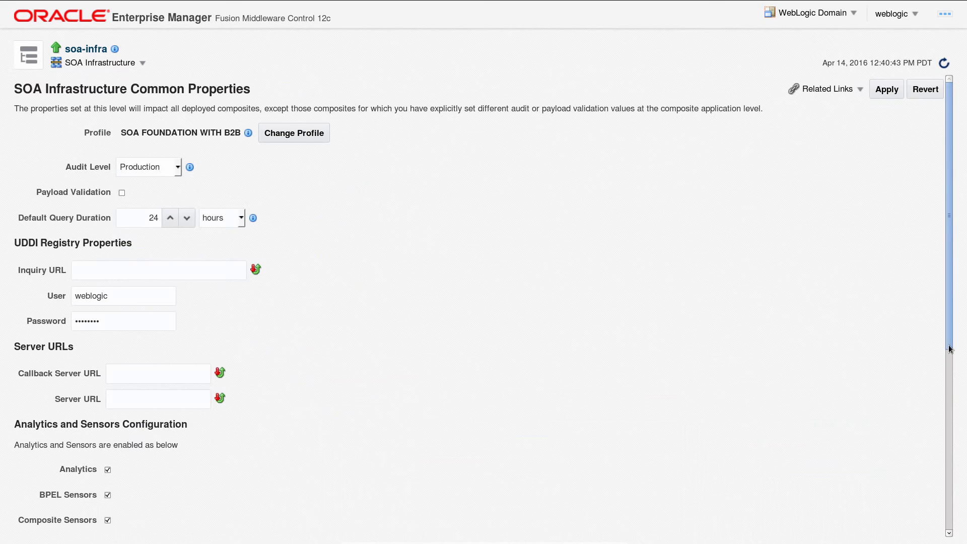
- In the advanced soa-infra MBean attributes, set InMemoryEnvironment to true
scroll(down, 3)
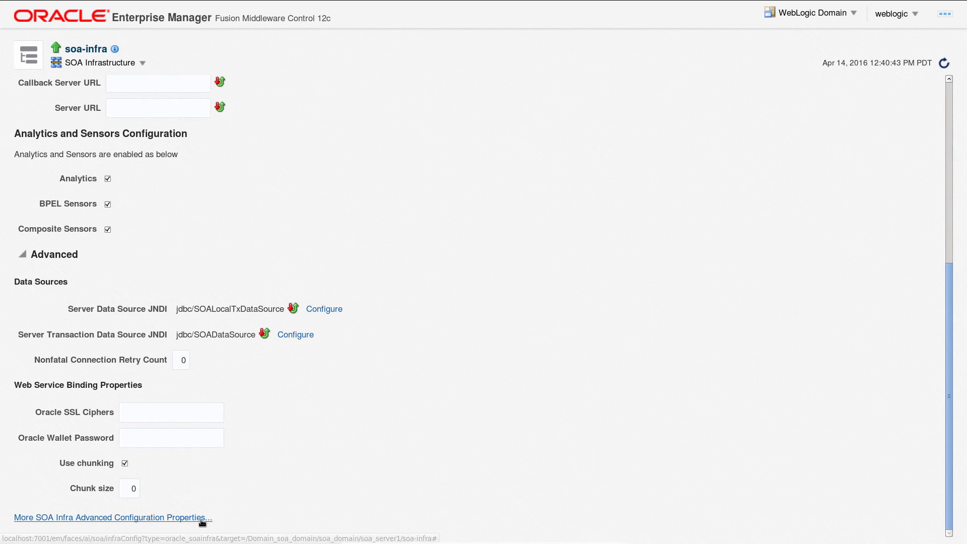
click(112, 517)
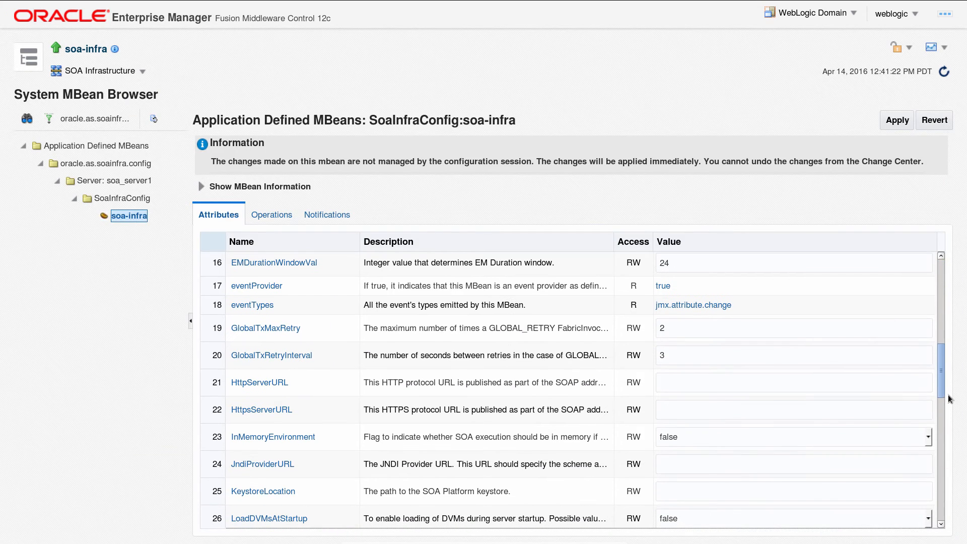
click(940, 436)
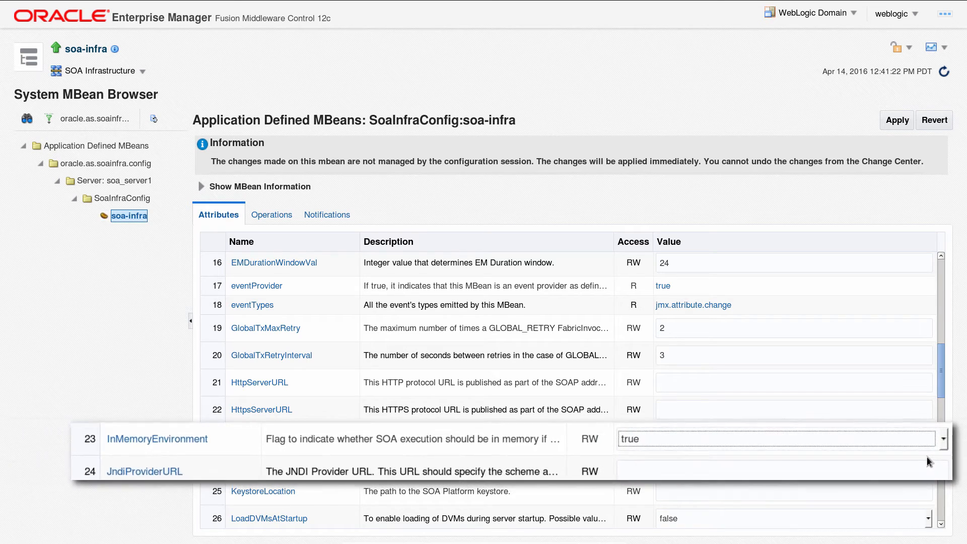
click(897, 120)
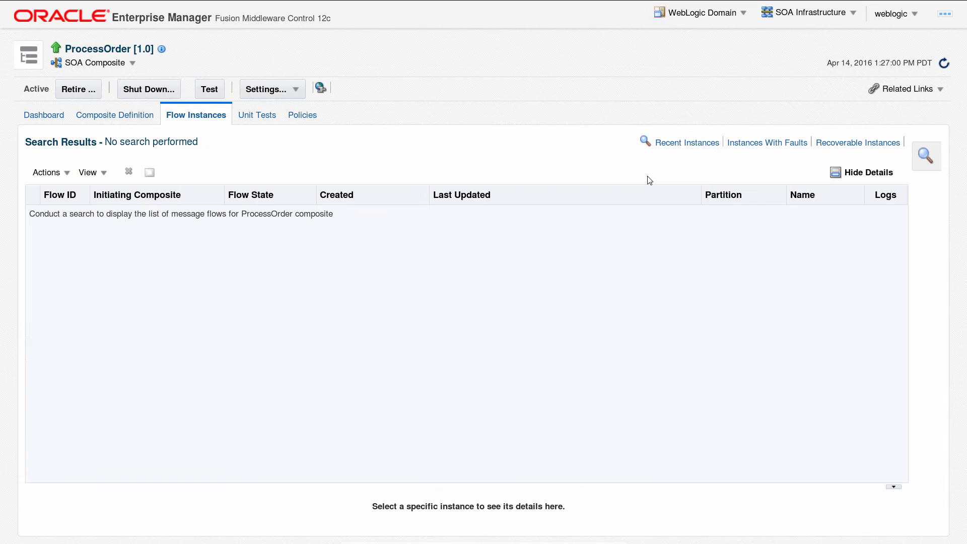
mouse_move(768, 143)
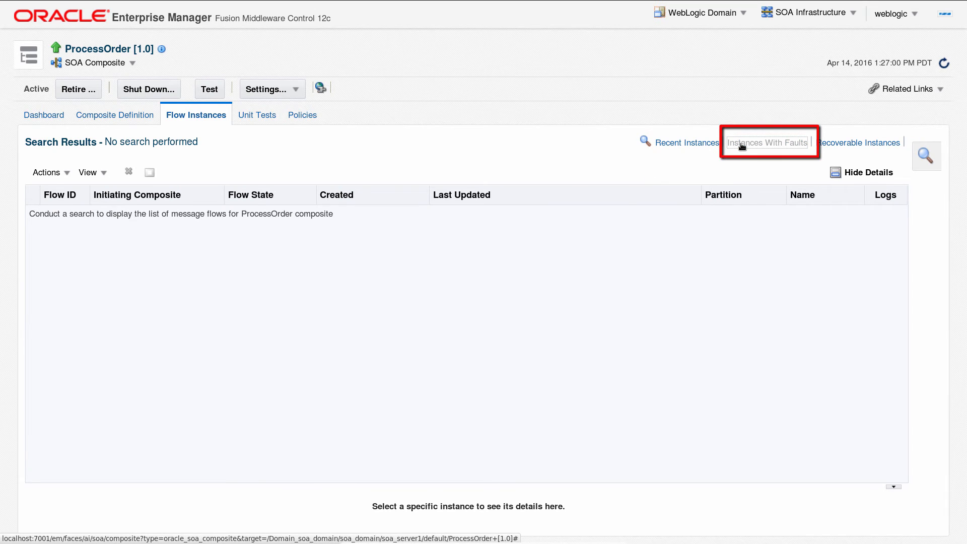
- Filter to faulted instances, inspect flow 80001 and retry its pending invoke recovery
click(767, 142)
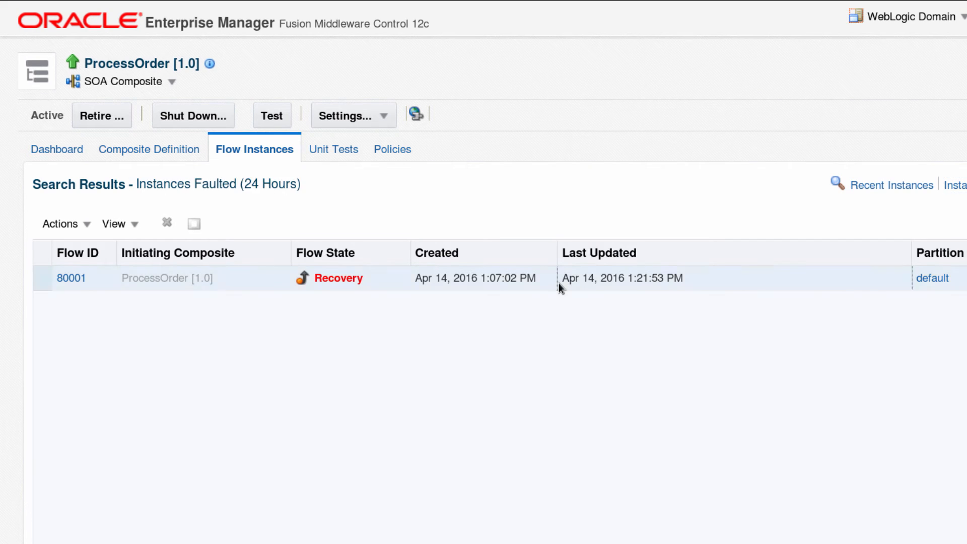
click(71, 278)
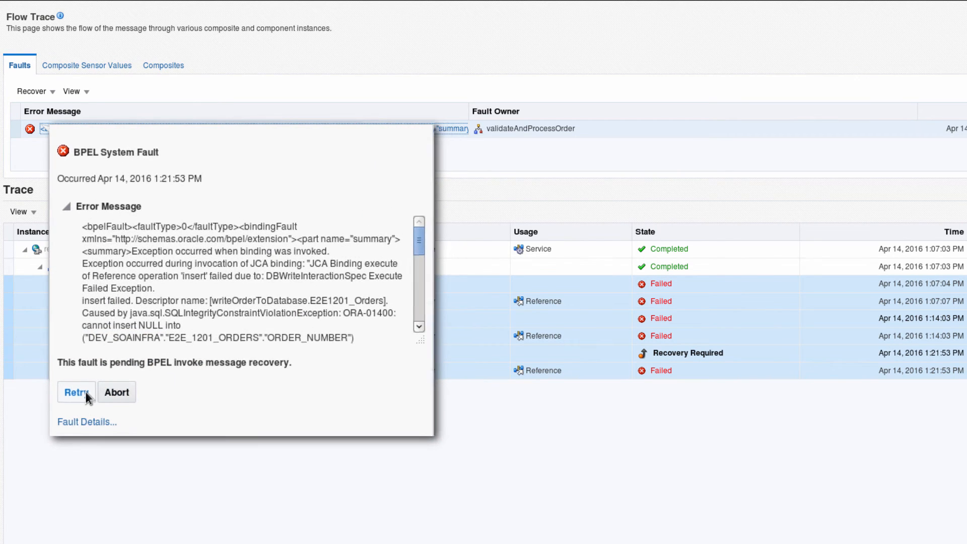
click(76, 392)
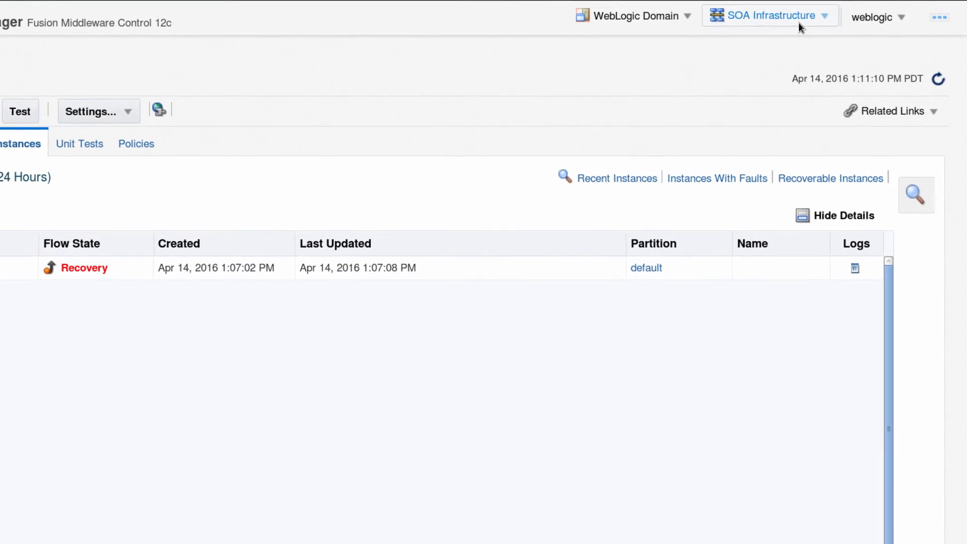
- From the Error Hospital, run Bulk Recovery on the bindingFault row
click(768, 15)
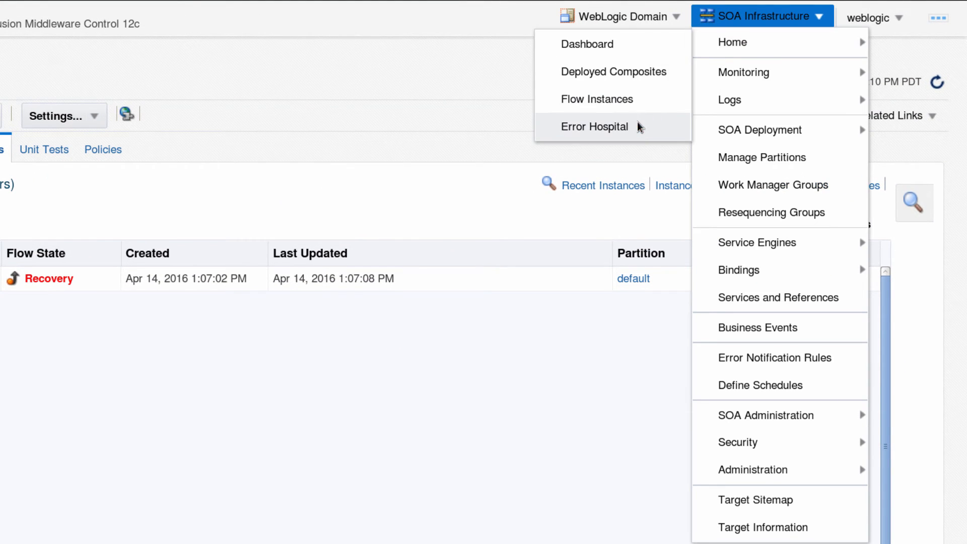
click(595, 127)
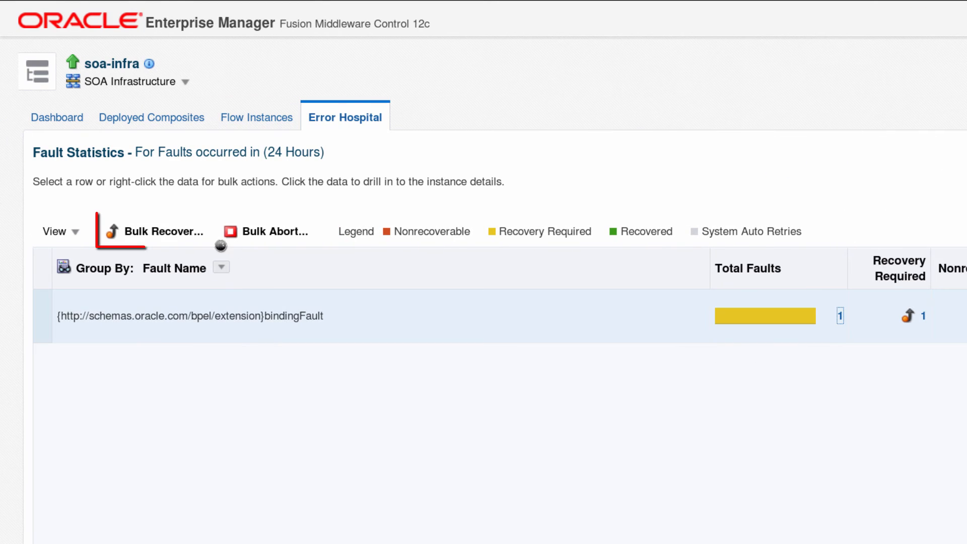
click(161, 231)
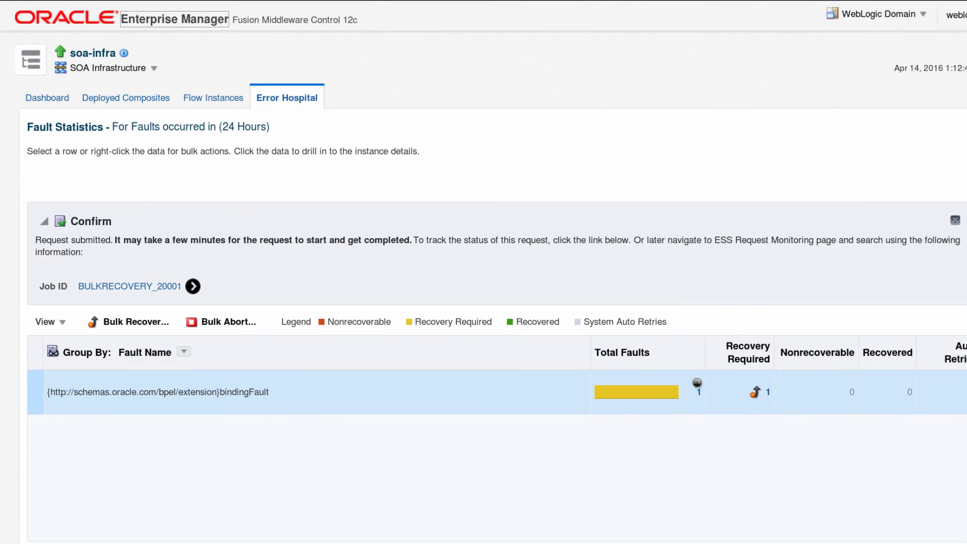